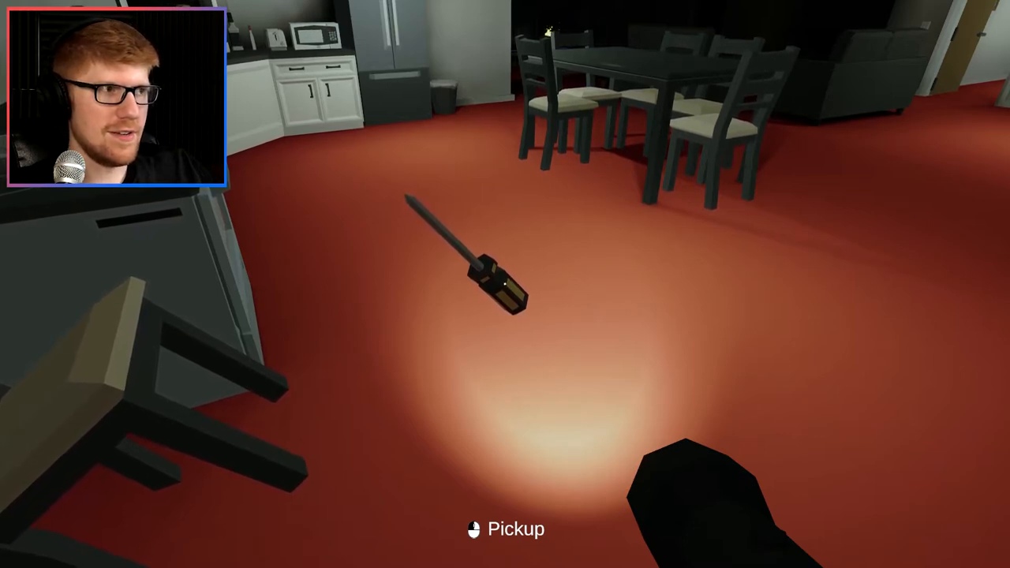
Pick up the screwdriver, check the fridge, and open apartment 201's door.
{"action": "left_click", "coordinate": [506, 529]}
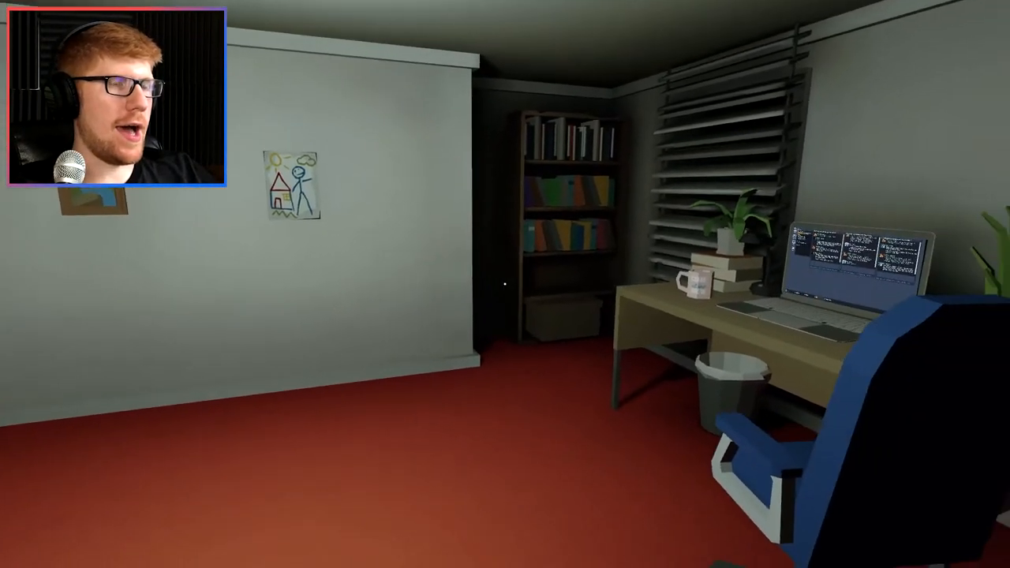
{"action": "mouse_move", "coordinate": [505, 284]}
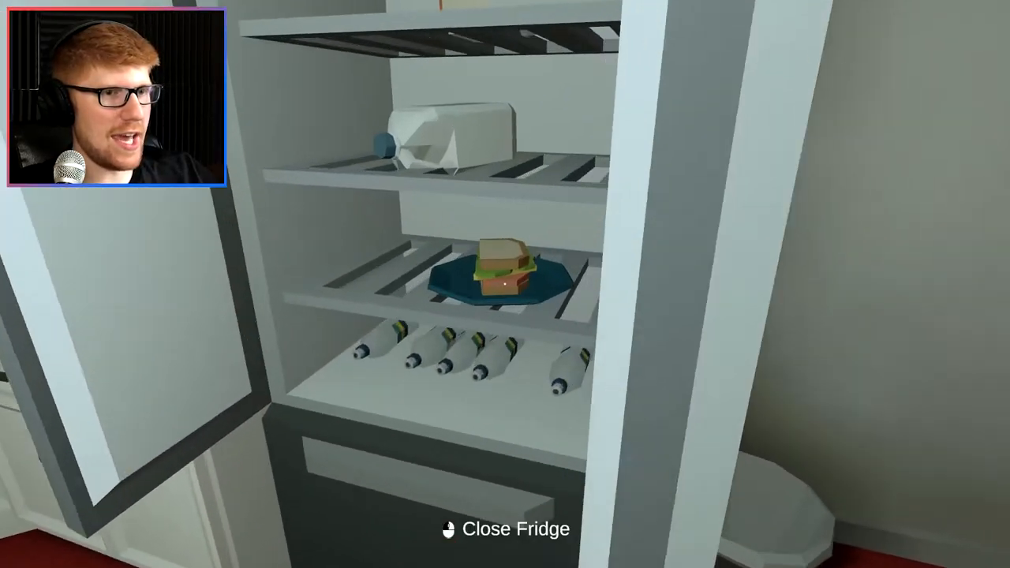
{"action": "left_click", "coordinate": [503, 529]}
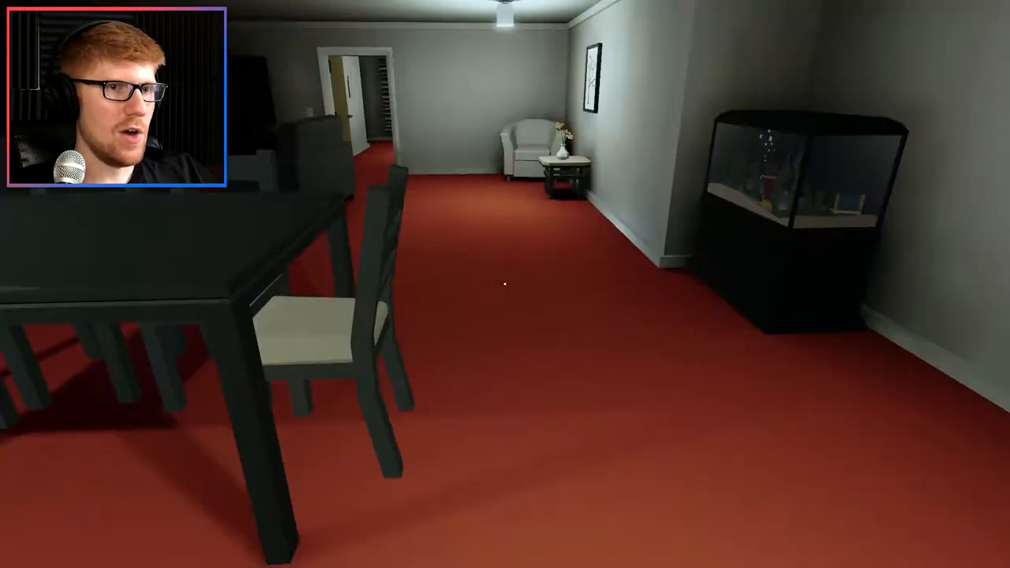
{"action": "mouse_move", "coordinate": [506, 284]}
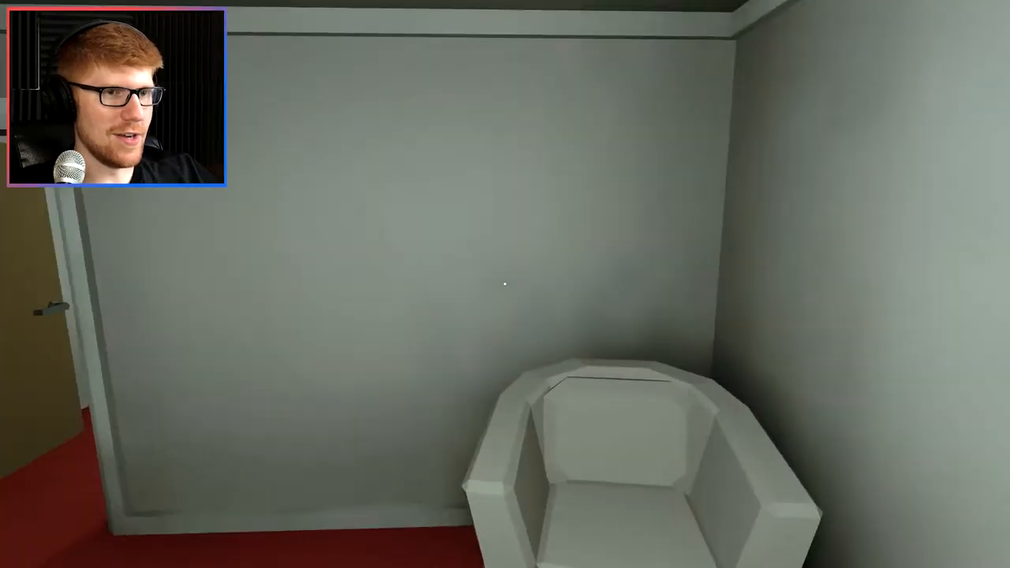
{"action": "mouse_move", "coordinate": [505, 285]}
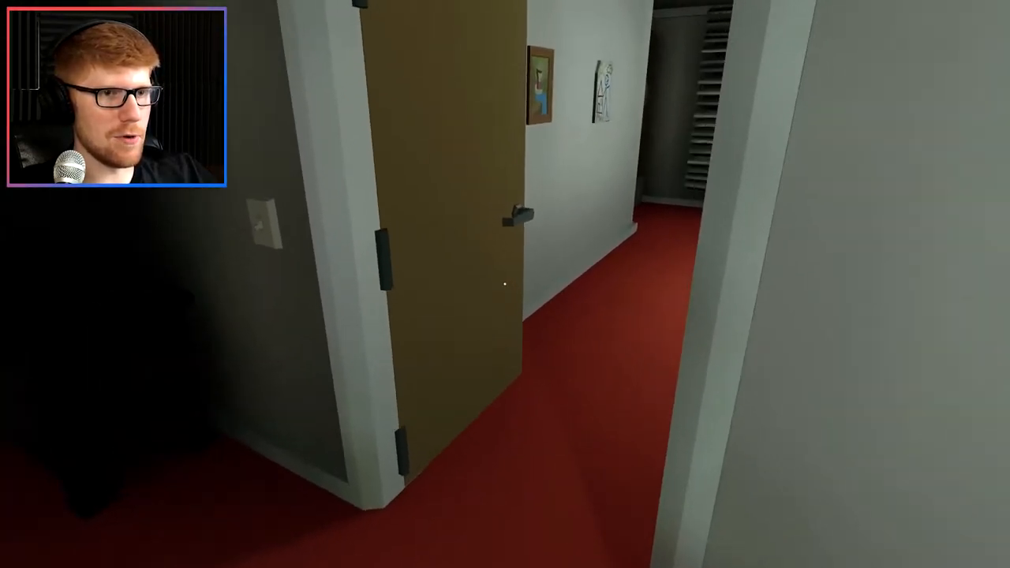
{"action": "mouse_move", "coordinate": [506, 284]}
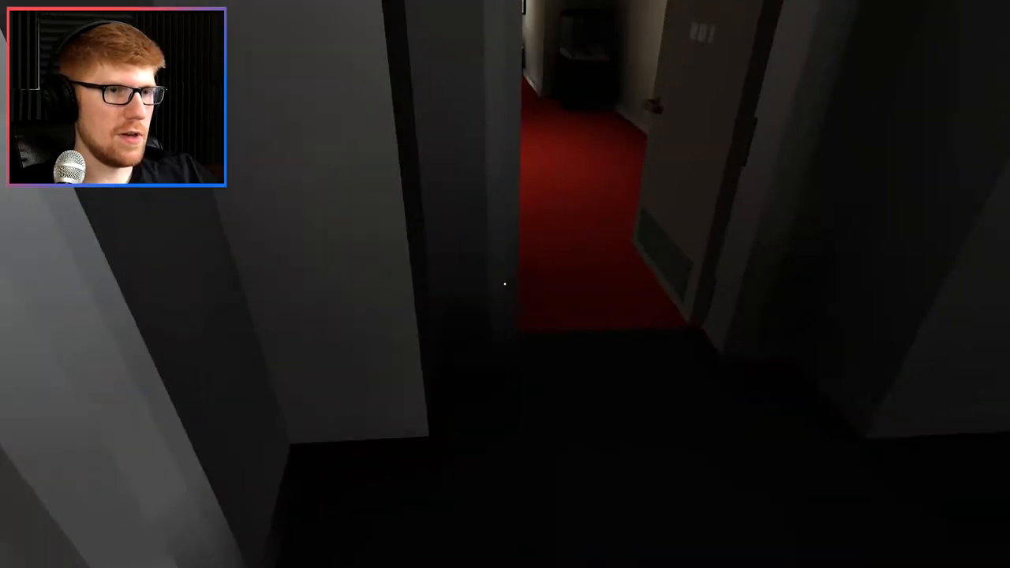
{"action": "mouse_move", "coordinate": [505, 284]}
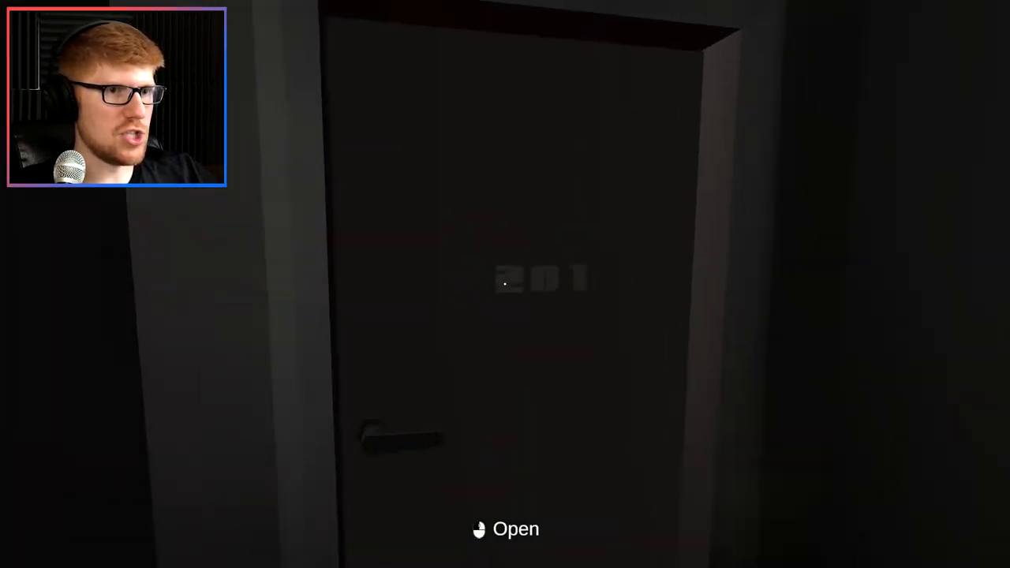
{"action": "left_click", "coordinate": [505, 278]}
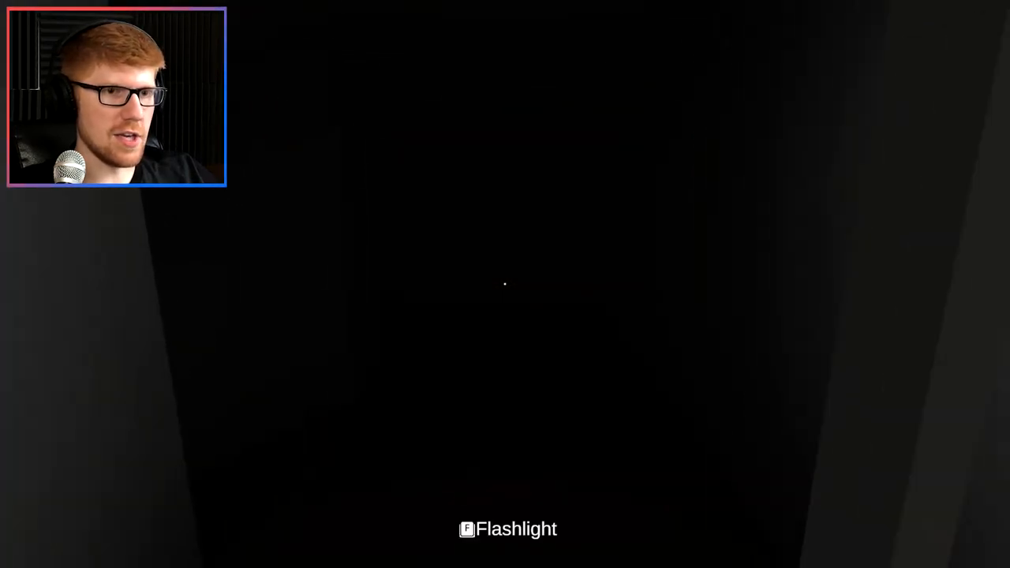
Turn on the flashlight and explore the dark apartment, interacting with objects.
{"action": "key", "text": "f"}
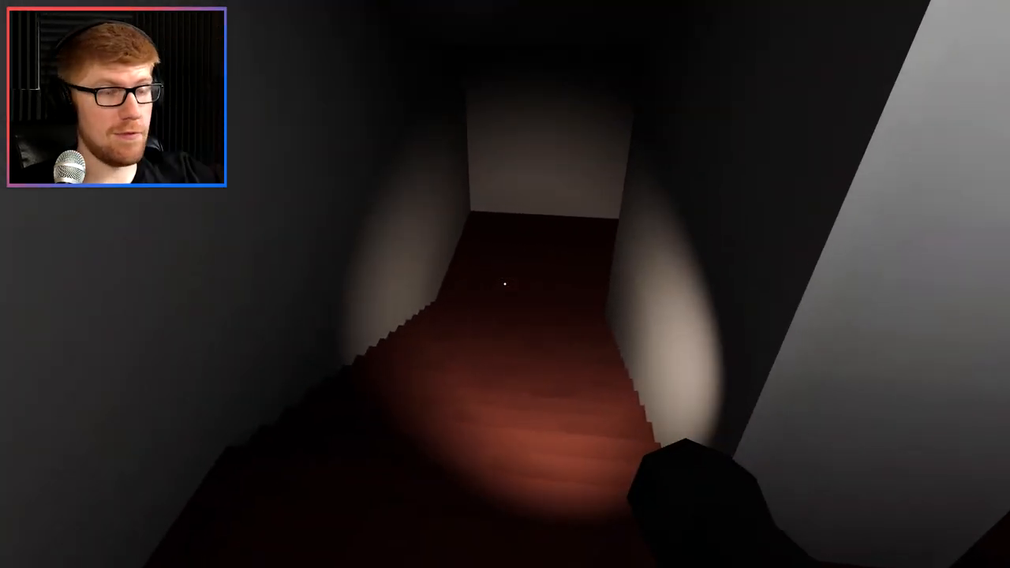
{"action": "key", "text": "w"}
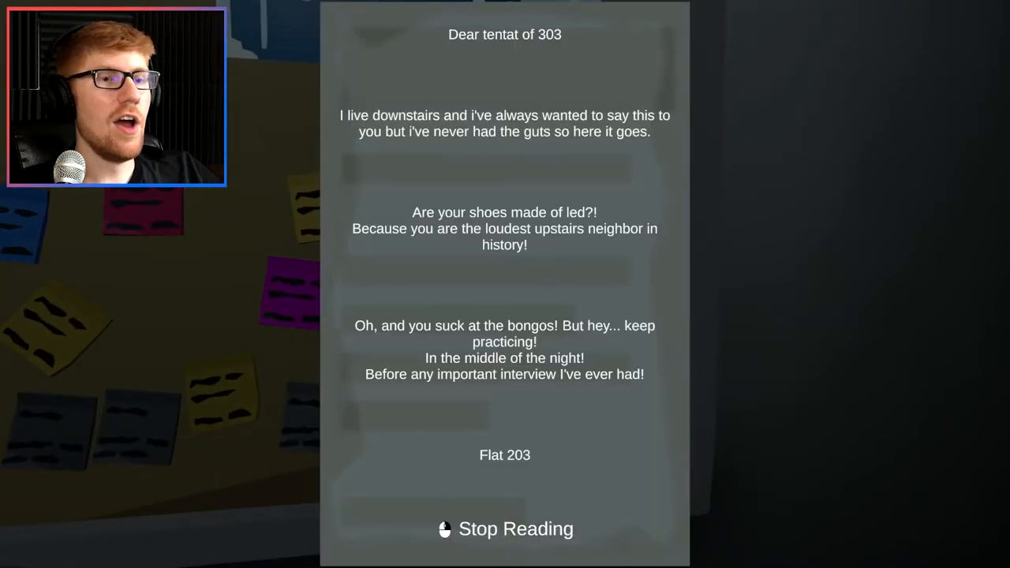
{"action": "left_click", "coordinate": [504, 529]}
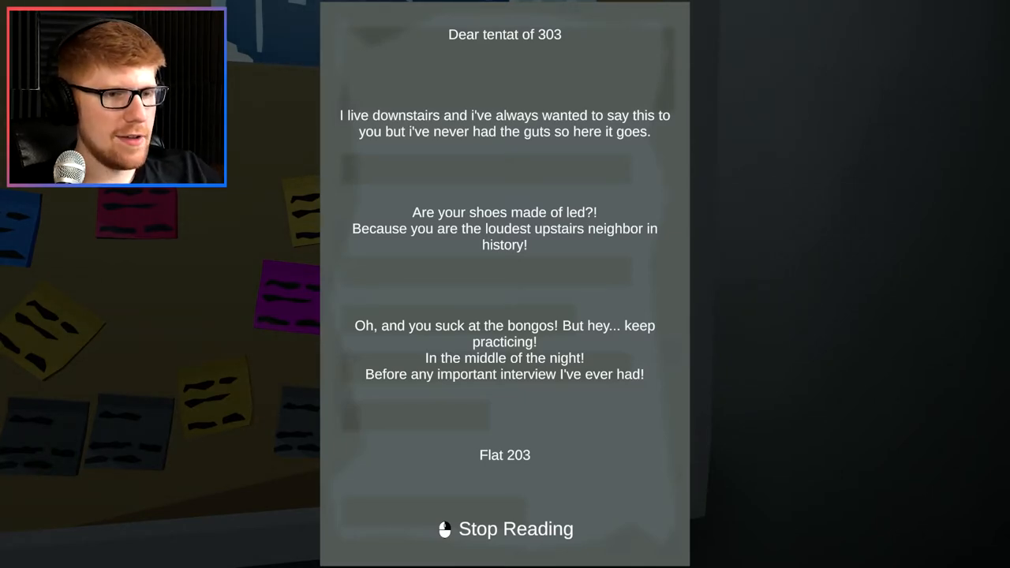
{"action": "left_click", "coordinate": [505, 528]}
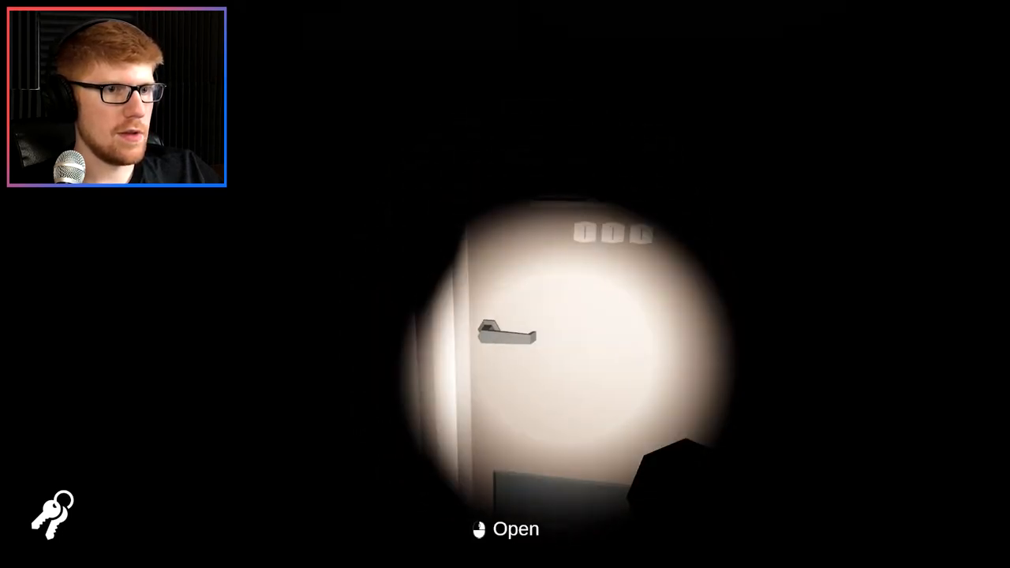
{"action": "left_click", "coordinate": [505, 332]}
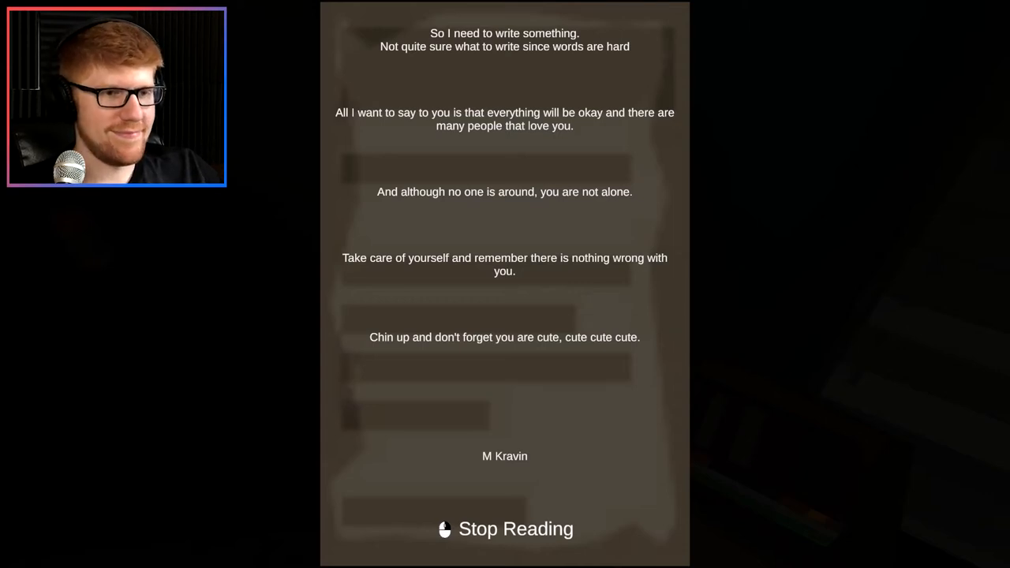
{"action": "left_click", "coordinate": [505, 529]}
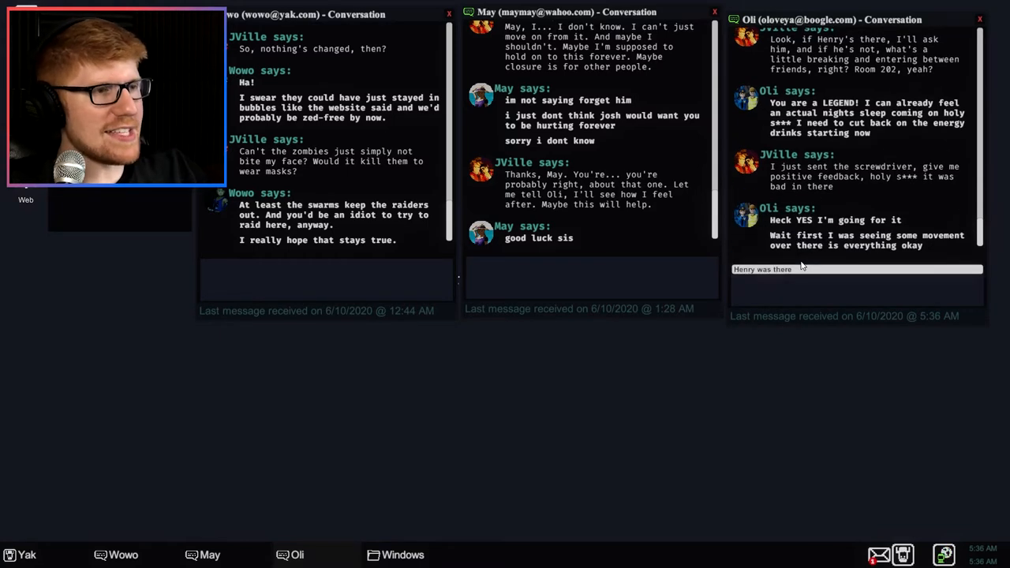
{"action": "mouse_move", "coordinate": [812, 251]}
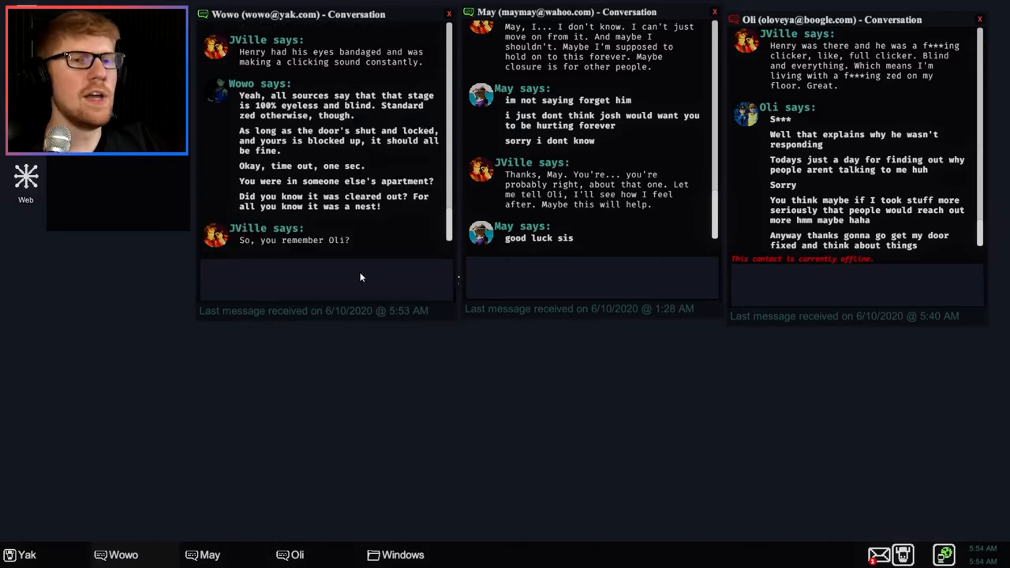
{"action": "mouse_move", "coordinate": [310, 254]}
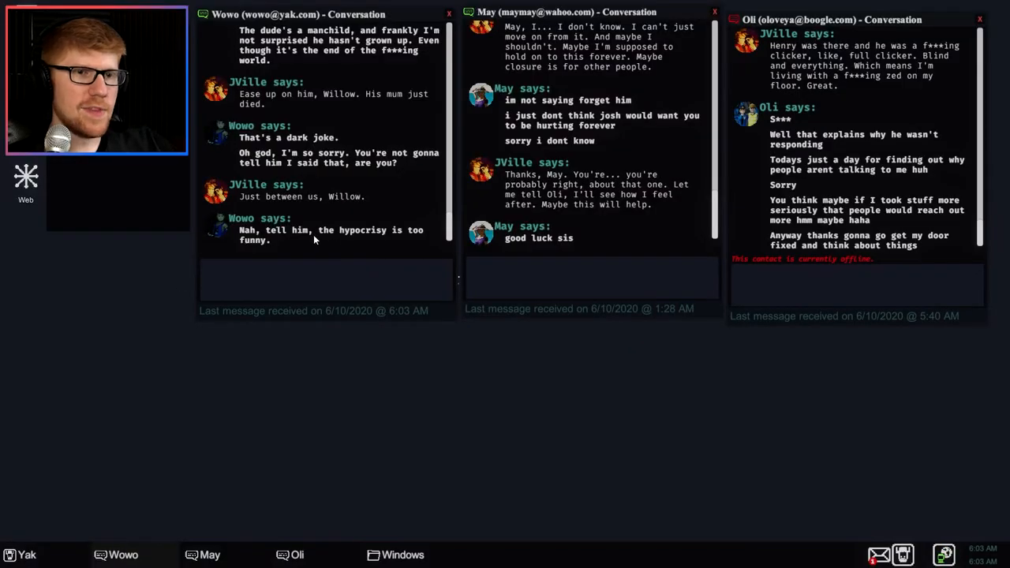
{"action": "mouse_move", "coordinate": [161, 238]}
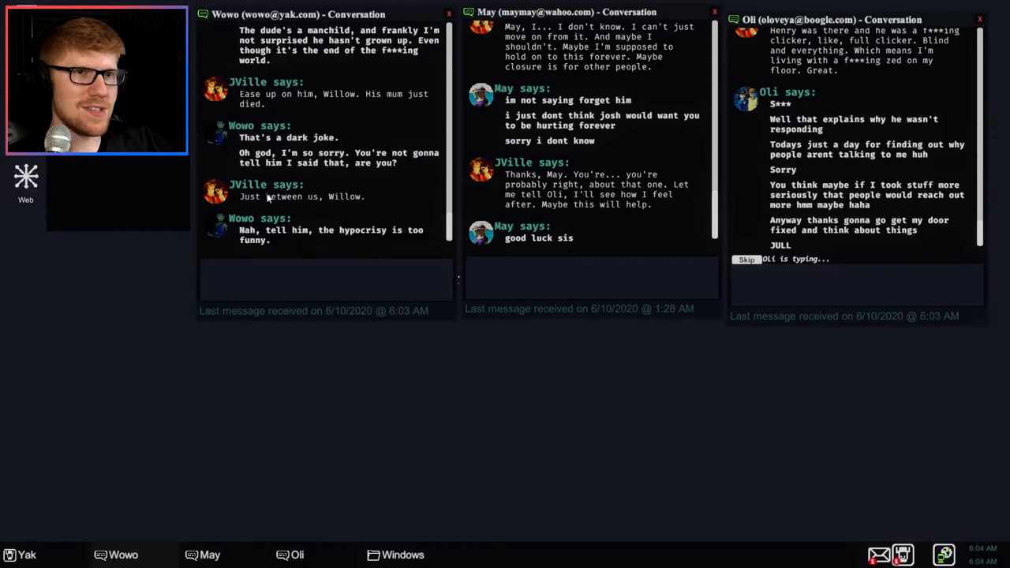
Reply 'Of course' to Oli until JVille promises a photo, then view the Ew-Mail inbox.
{"action": "scroll", "scroll_direction": "down", "scroll_amount": 3}
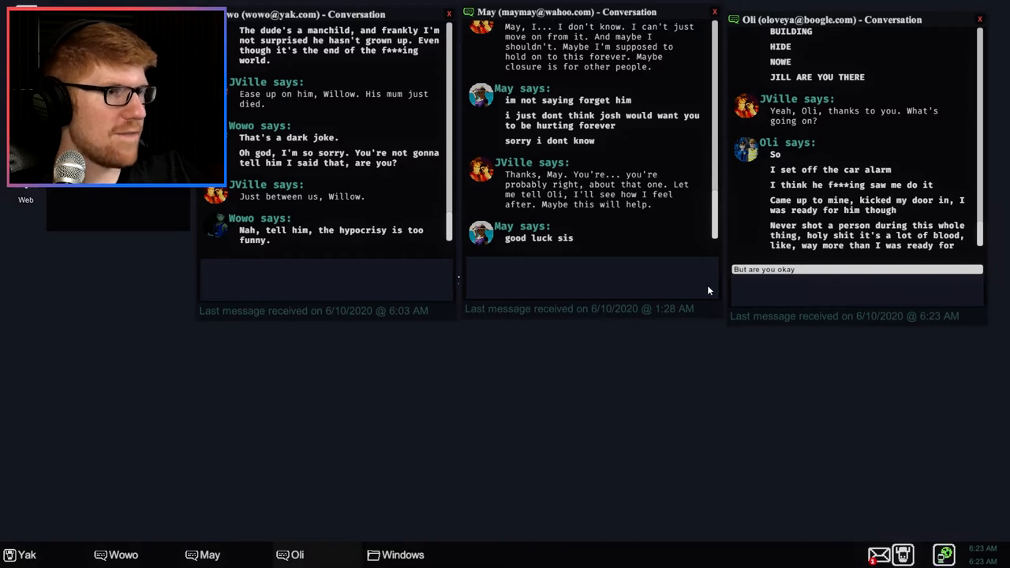
{"action": "mouse_move", "coordinate": [720, 391]}
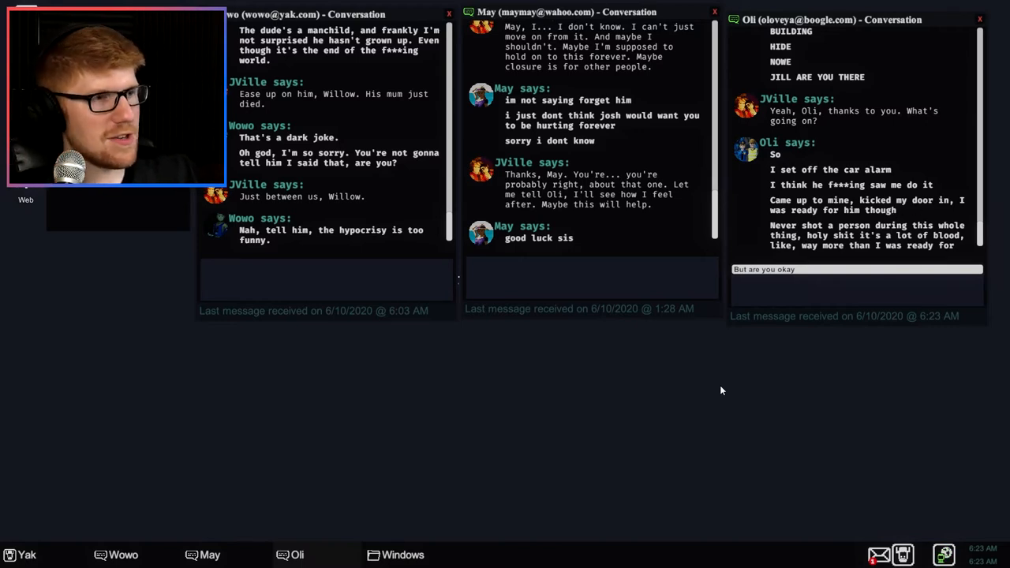
{"action": "mouse_move", "coordinate": [884, 263]}
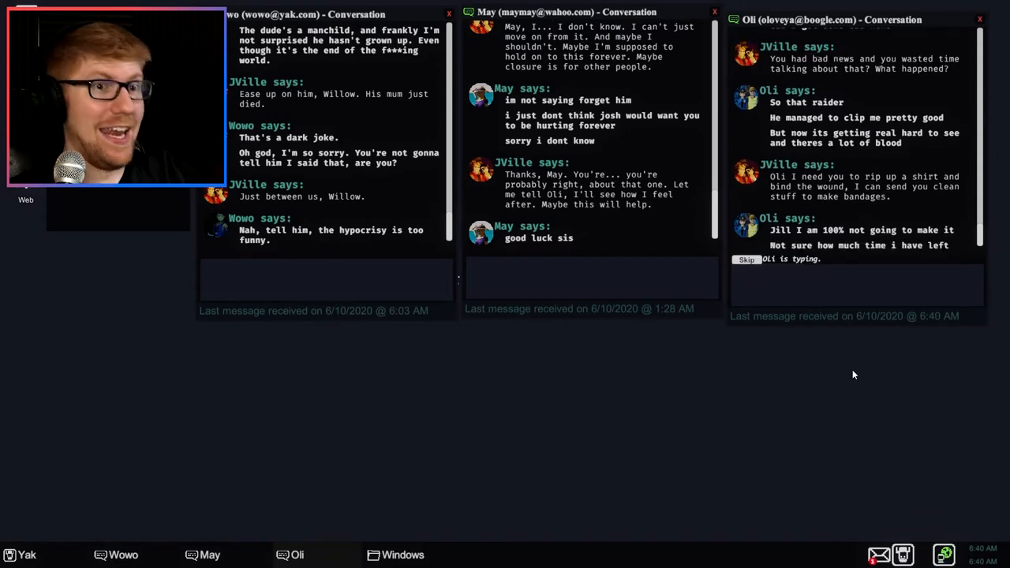
{"action": "mouse_move", "coordinate": [843, 381]}
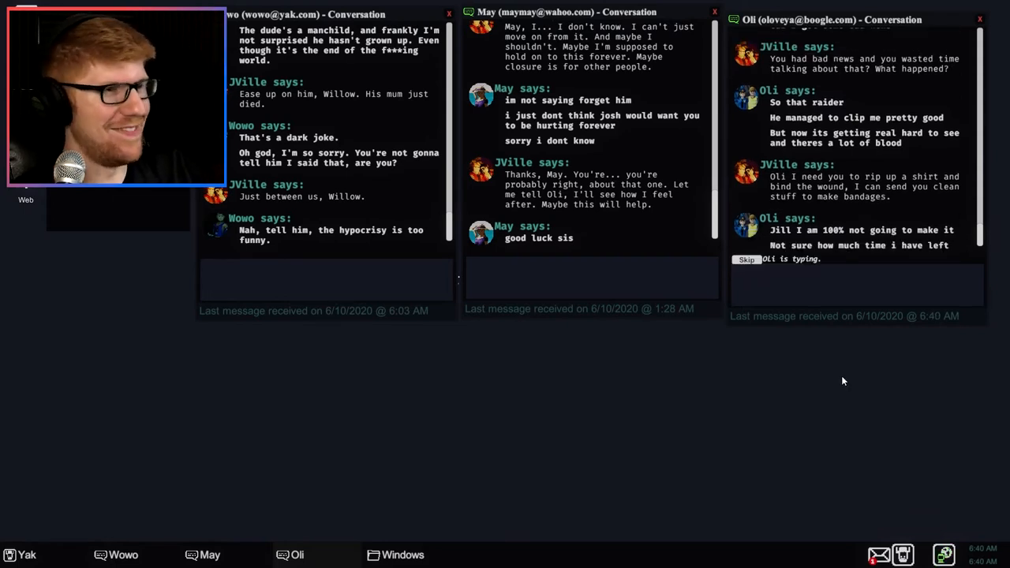
{"action": "mouse_move", "coordinate": [779, 300]}
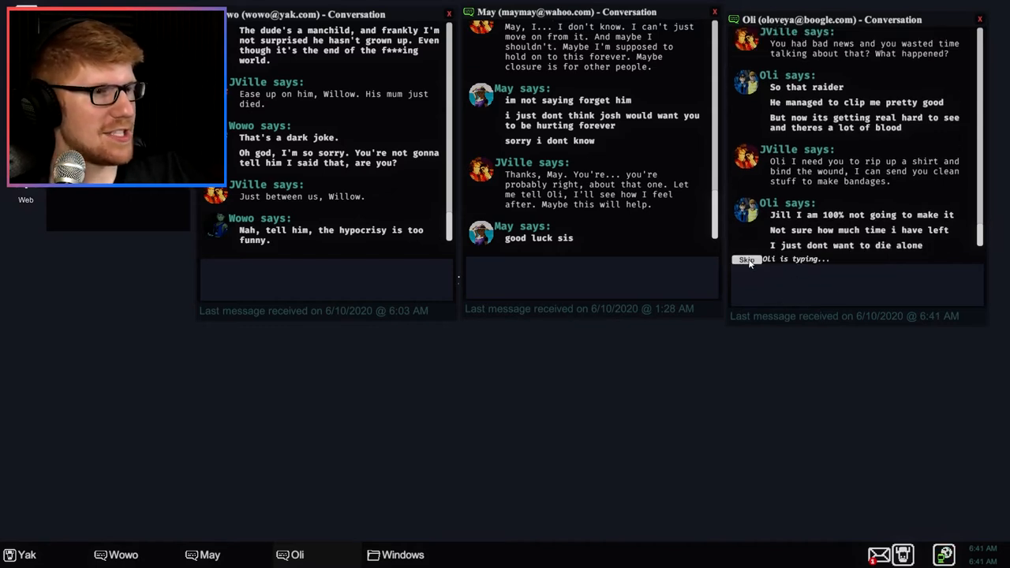
{"action": "type", "text": "Of course"}
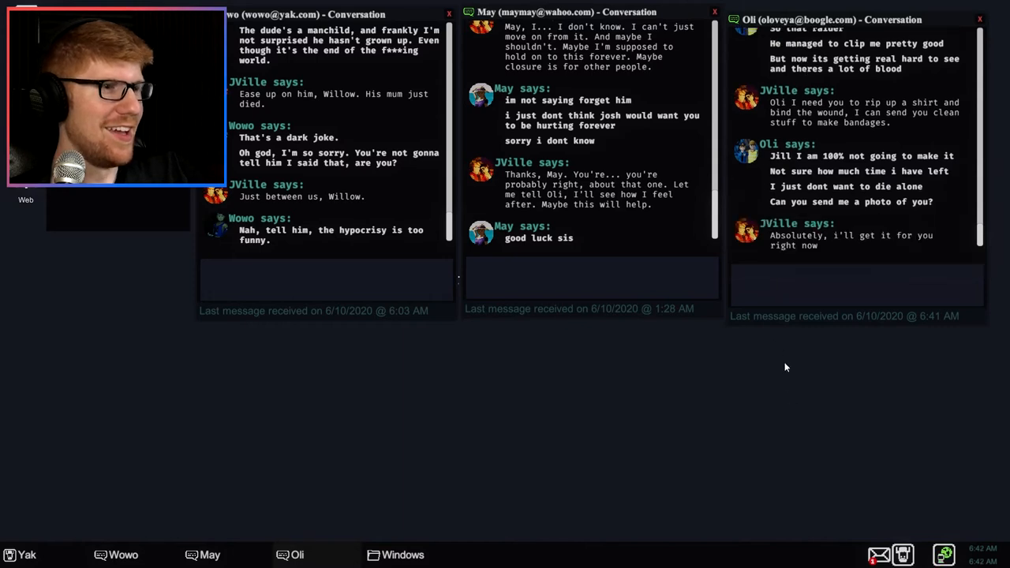
{"action": "mouse_move", "coordinate": [902, 350]}
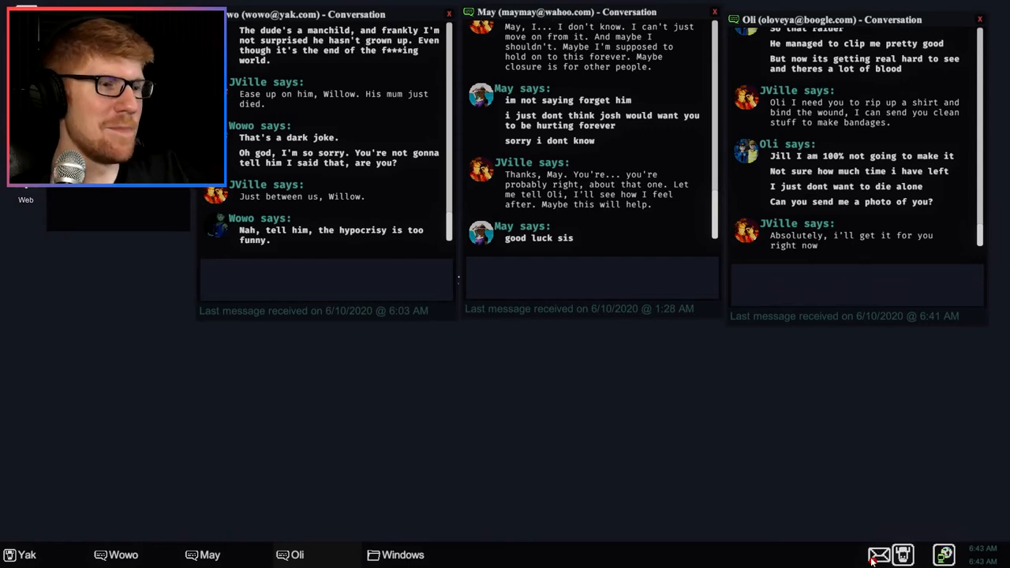
{"action": "left_click", "coordinate": [878, 555]}
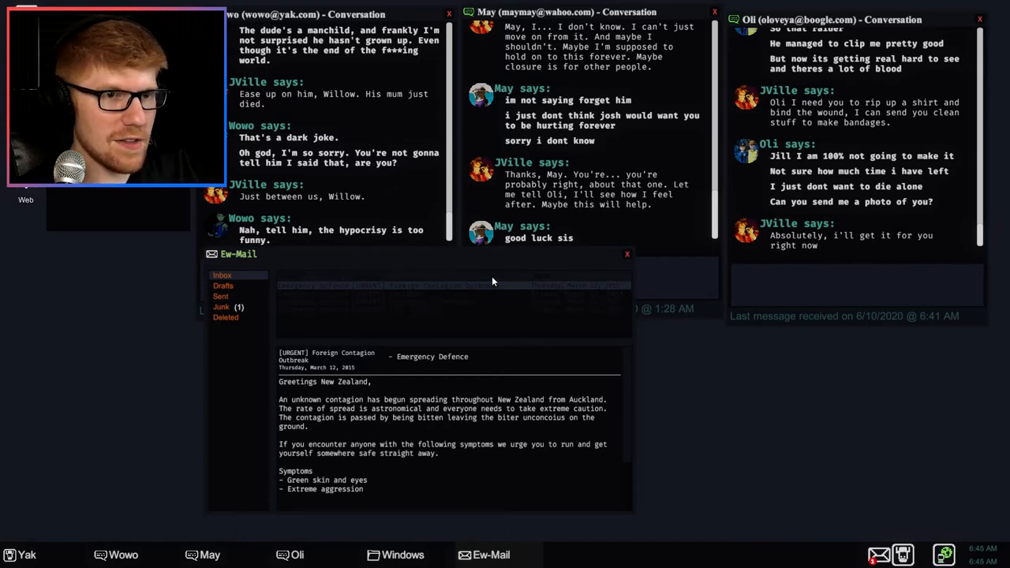
Read John Hudson's junk email 'Life' asking if anyone is alive, then close Ew-Mail.
{"action": "left_click", "coordinate": [222, 306]}
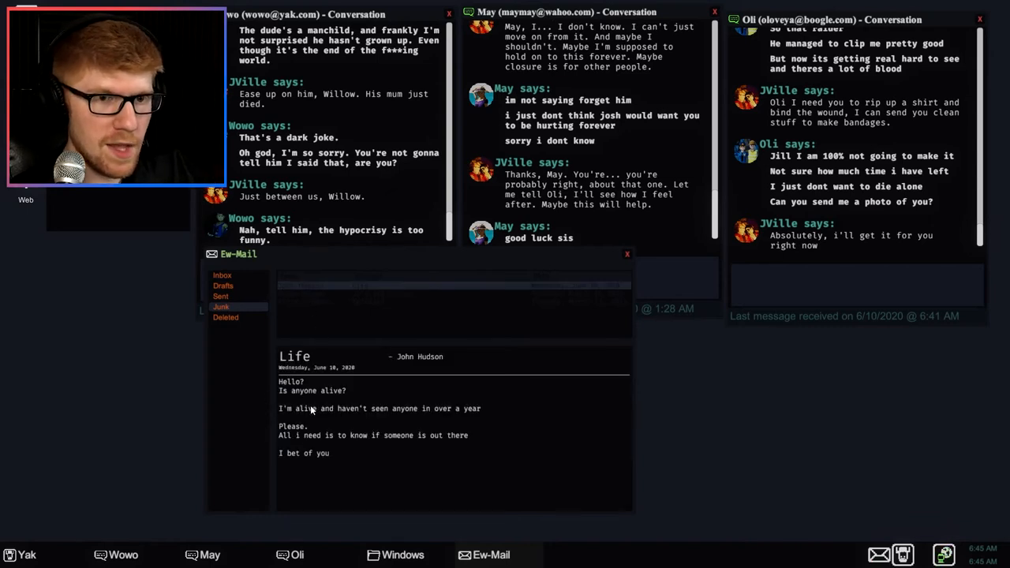
{"action": "mouse_move", "coordinate": [336, 401]}
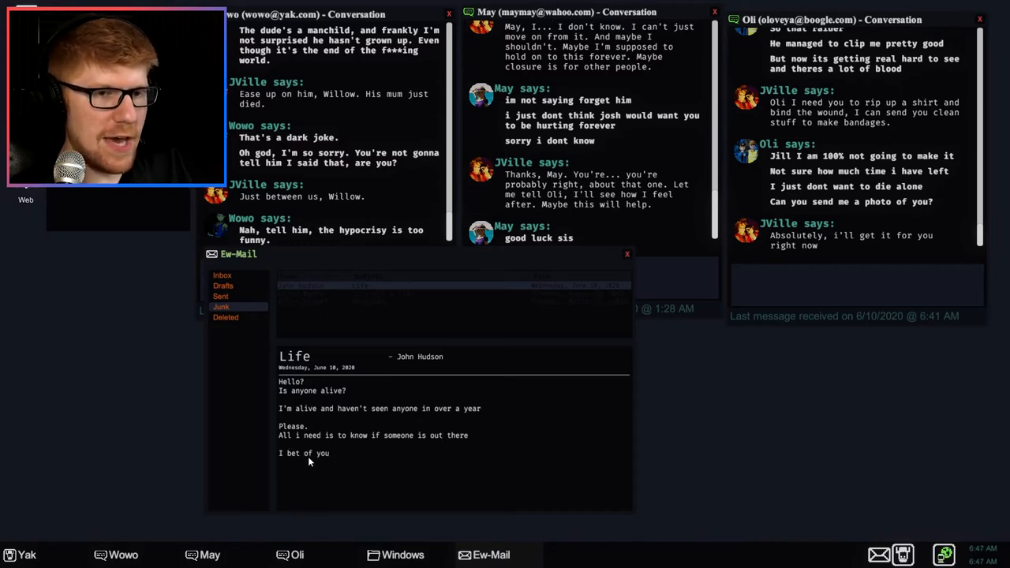
{"action": "mouse_move", "coordinate": [407, 351]}
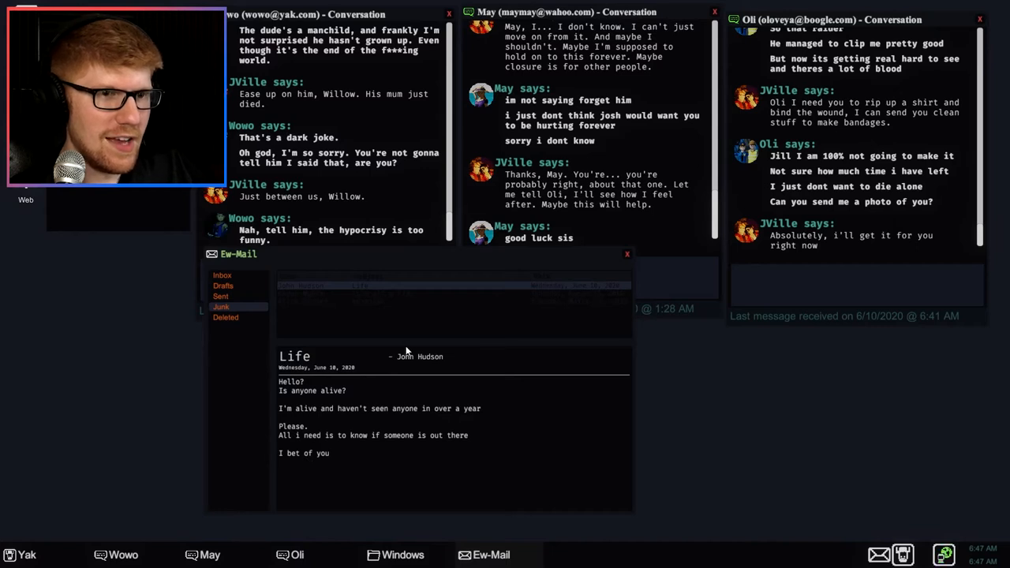
{"action": "mouse_move", "coordinate": [527, 361]}
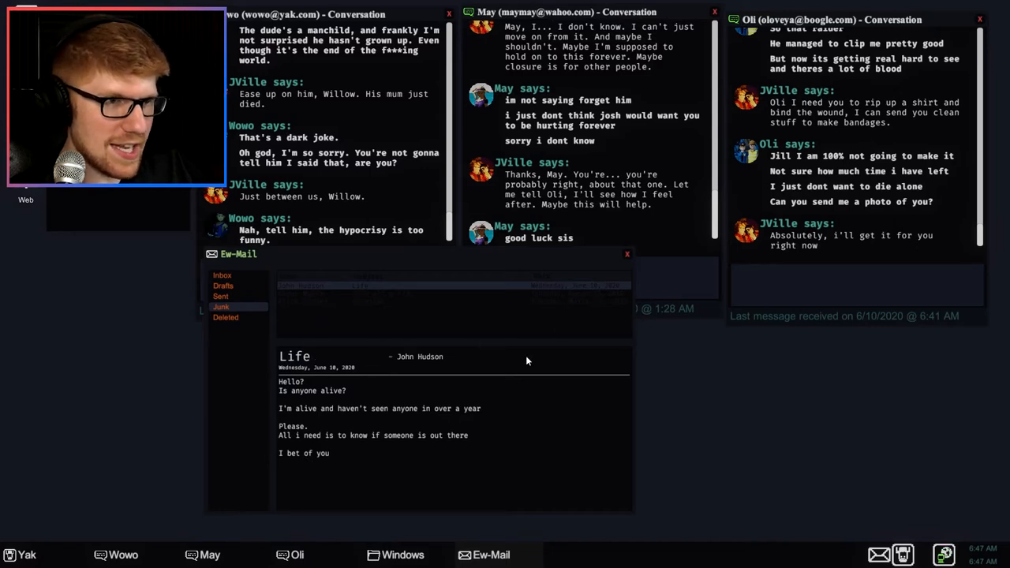
{"action": "left_click", "coordinate": [628, 253]}
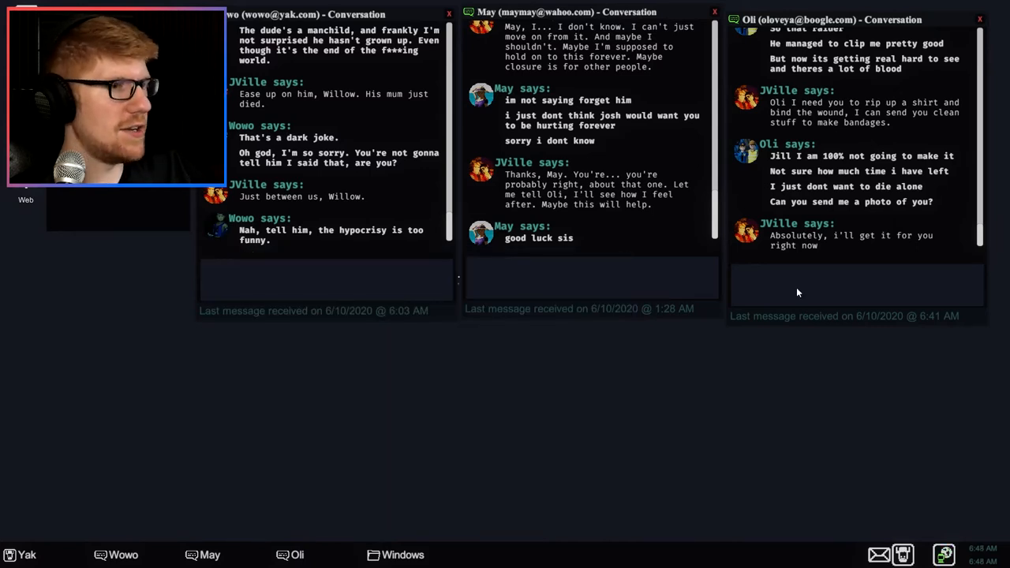
{"action": "mouse_move", "coordinate": [173, 448]}
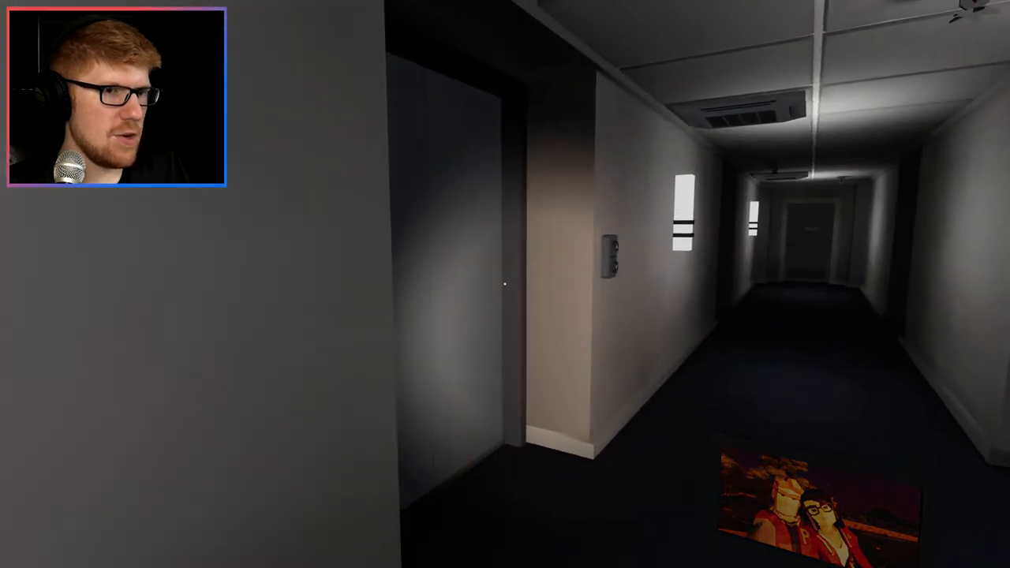
{"action": "mouse_move", "coordinate": [506, 284]}
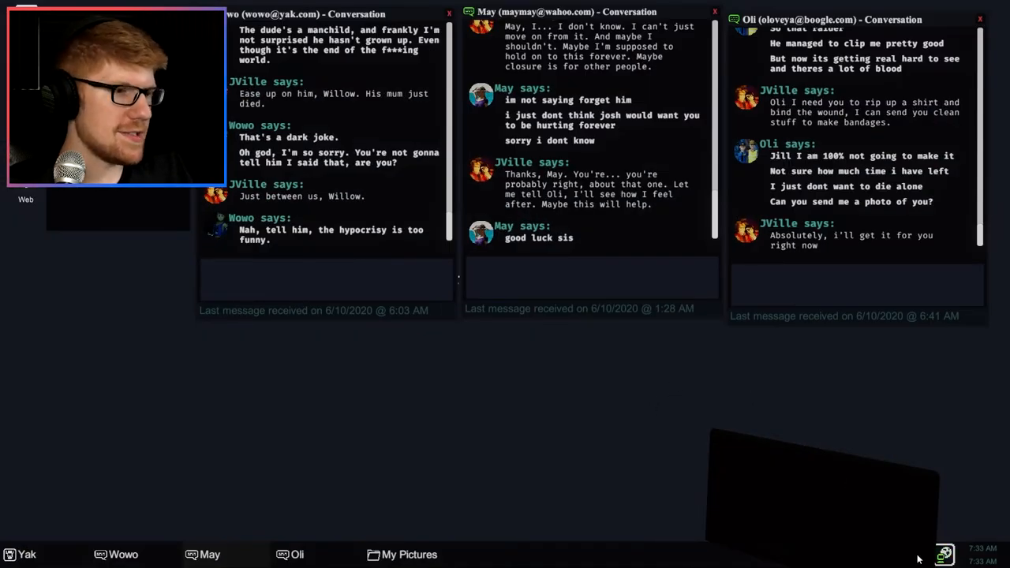
{"action": "mouse_move", "coordinate": [580, 471]}
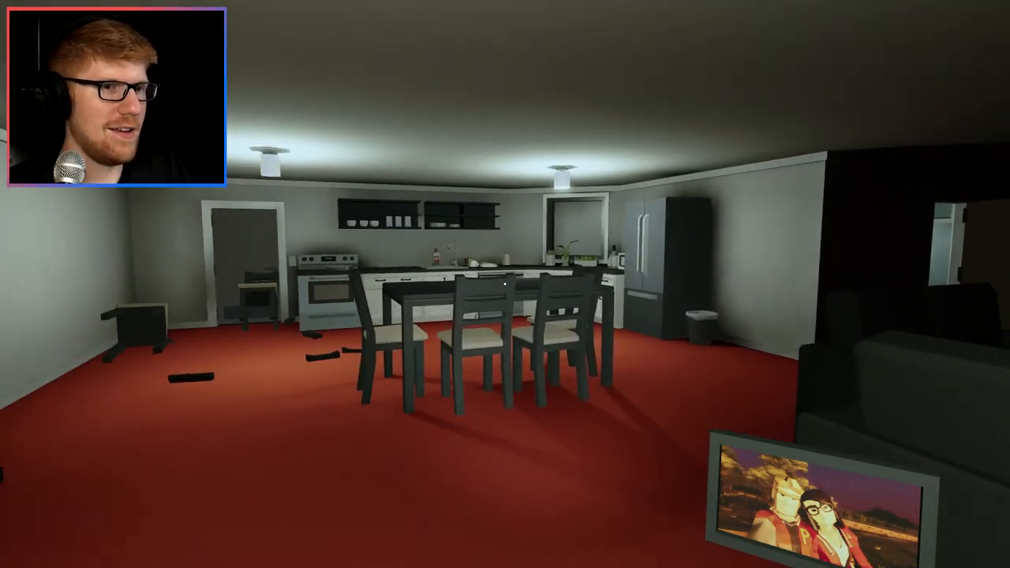
Pause the game from the kitchen and dining area.
{"action": "key", "text": "Escape"}
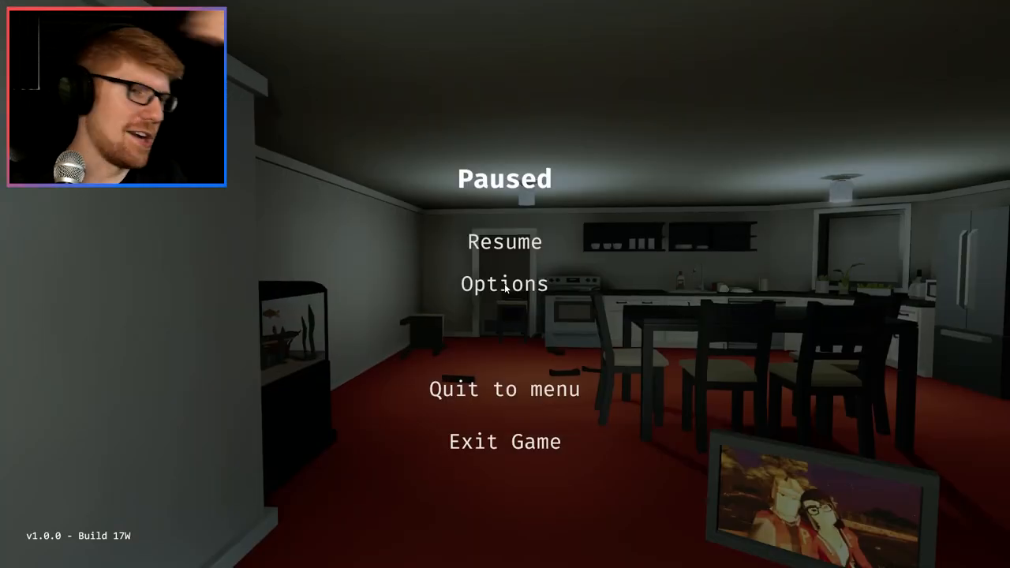